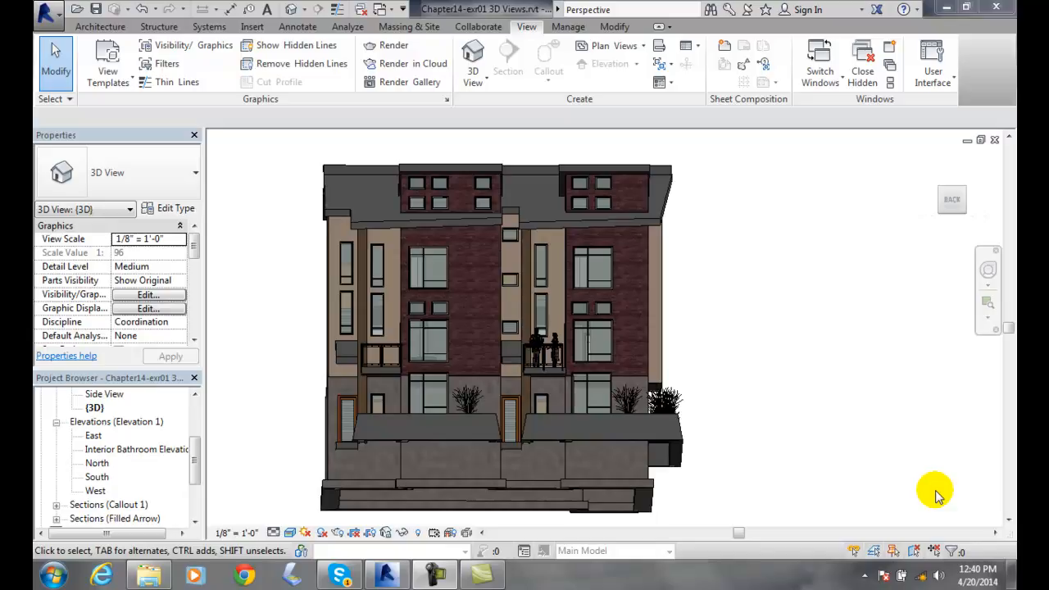
mouse_move(900, 439)
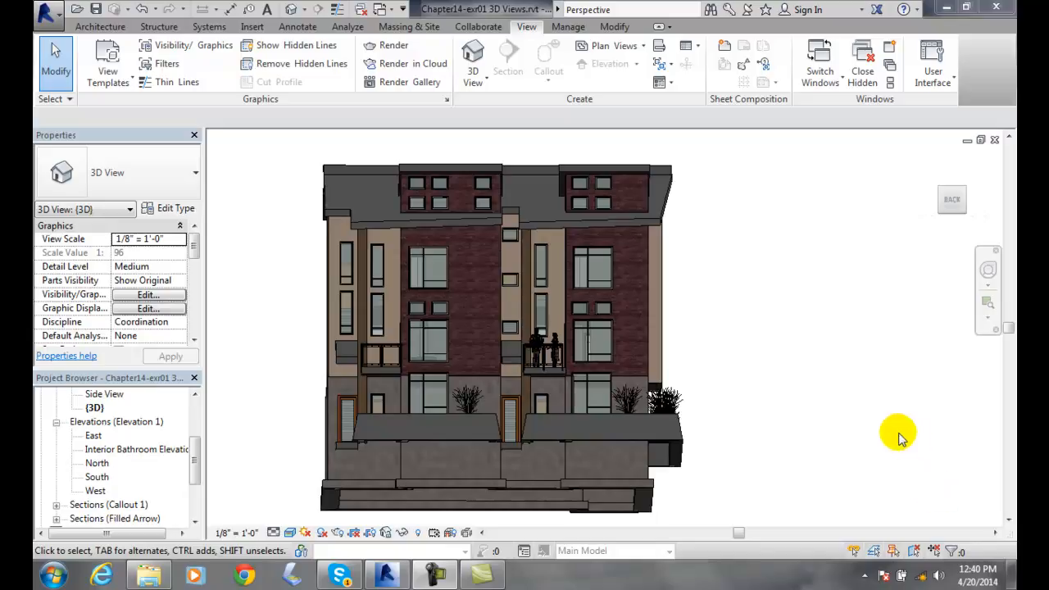
mouse_move(952, 200)
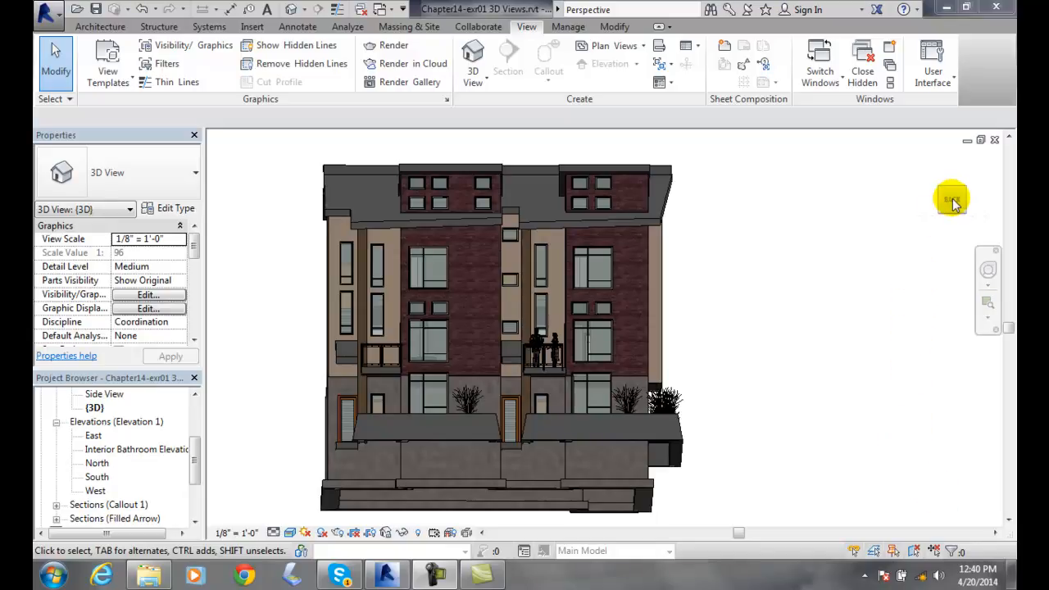
- Bring up the ViewCube context menu over the townhouse 3D view
left_click(950, 200)
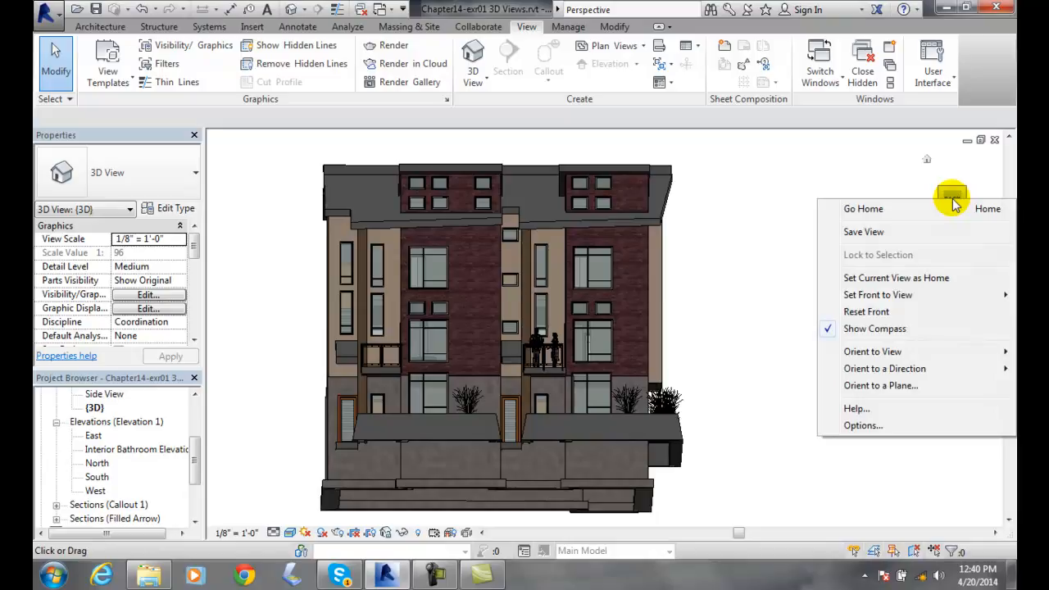
mouse_move(885, 386)
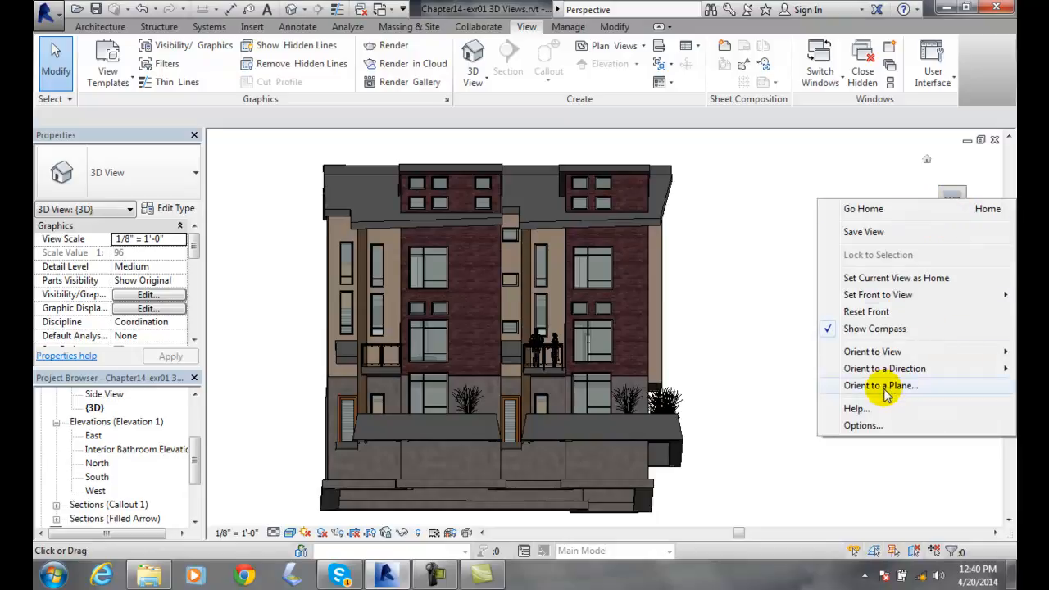
- Orient the 3D view to the Level : 1st Floor plane, looking straight down
left_click(880, 385)
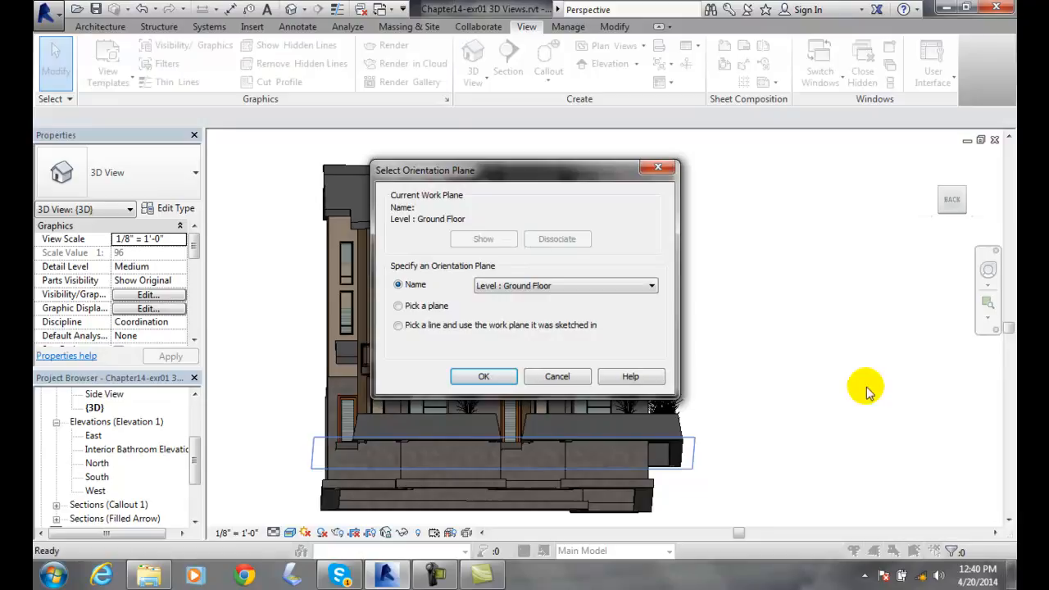
mouse_move(511, 344)
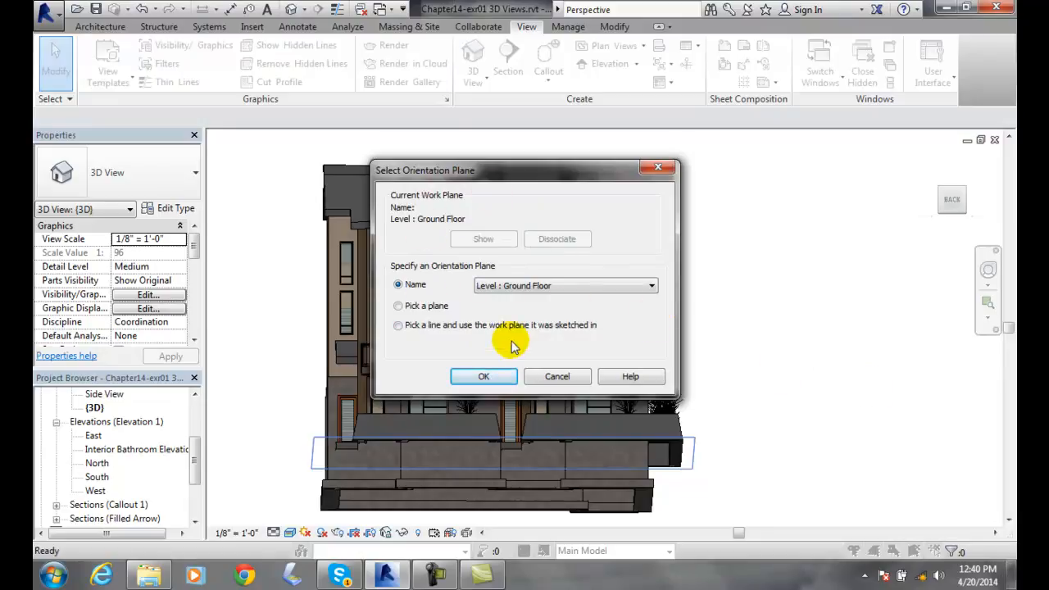
mouse_move(400, 320)
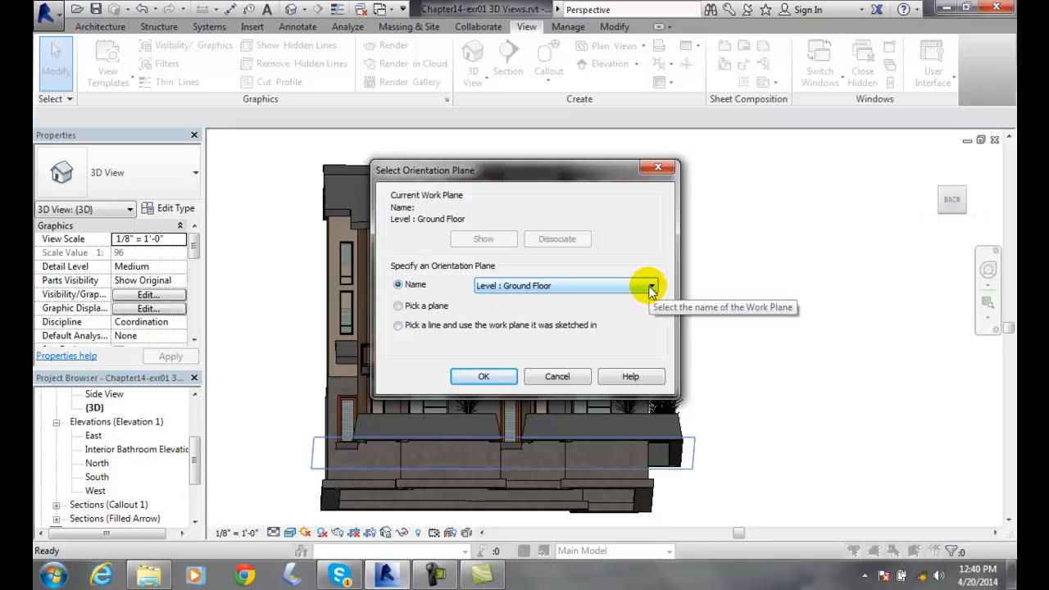
mouse_move(406, 336)
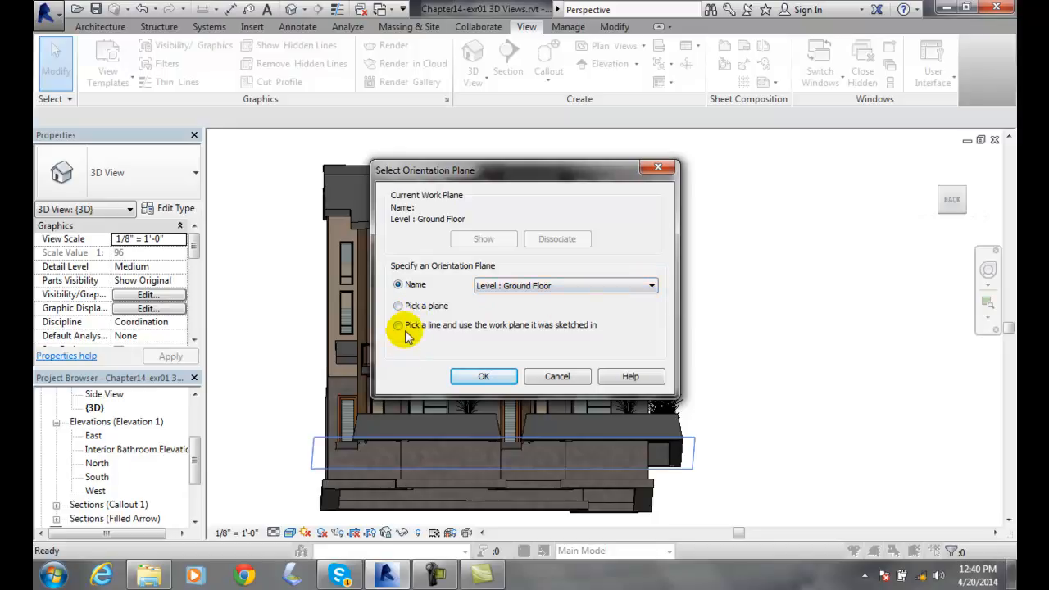
mouse_move(652, 295)
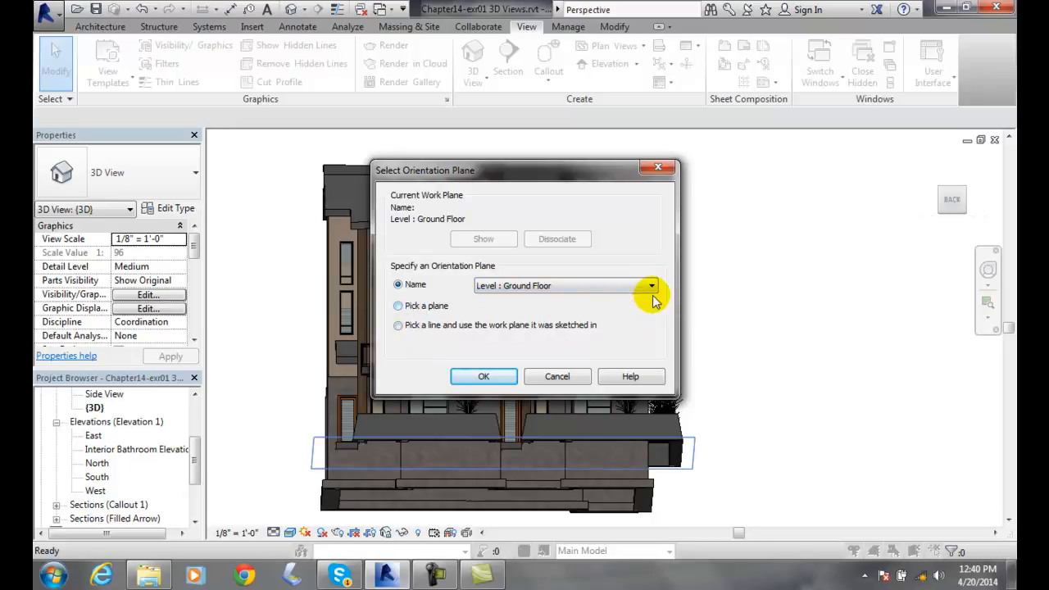
left_click(651, 286)
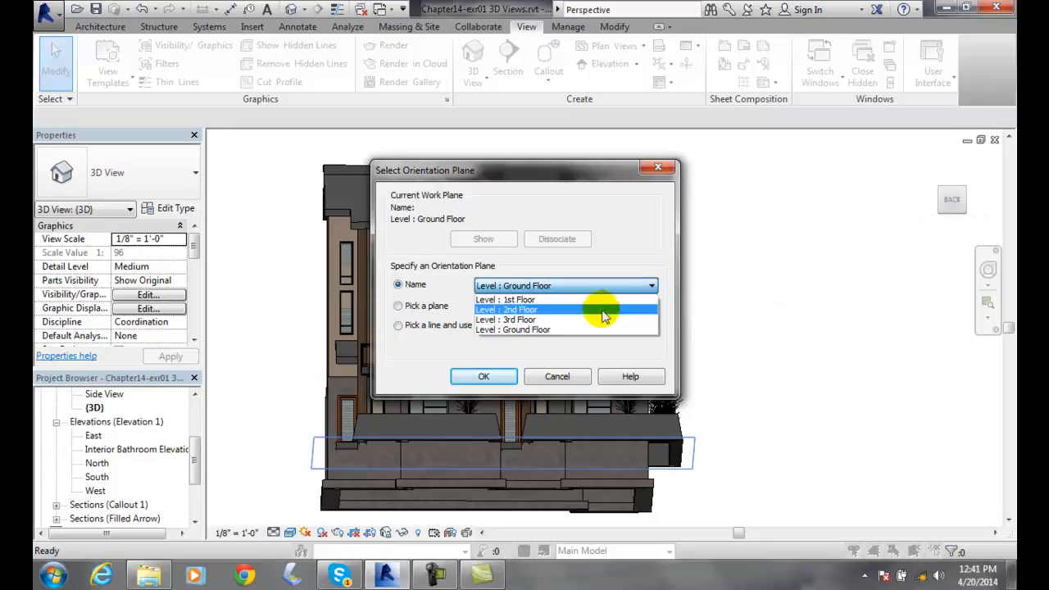
mouse_move(521, 308)
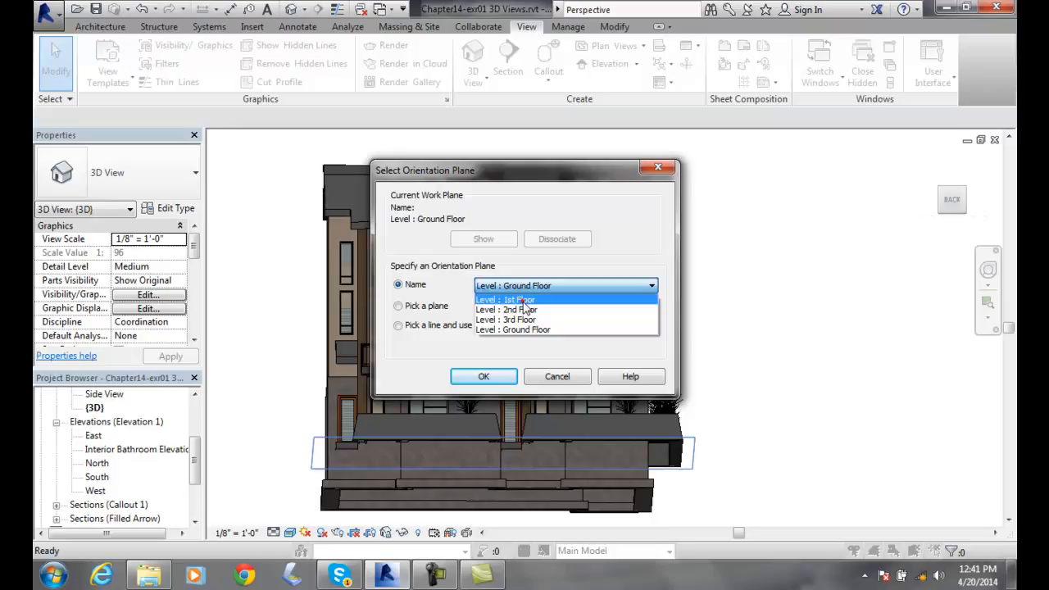
left_click(504, 298)
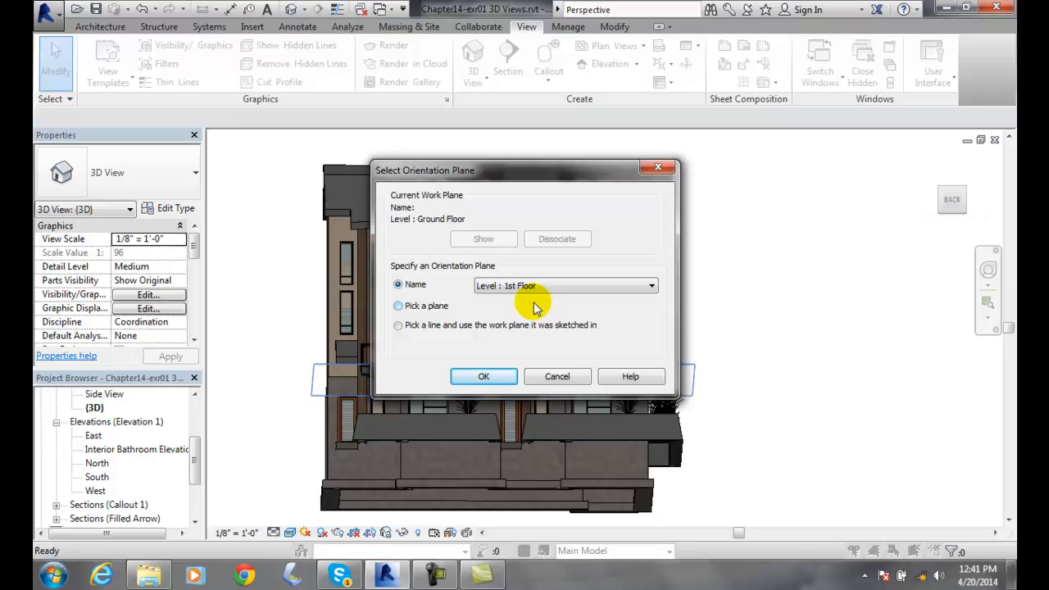
left_click(483, 375)
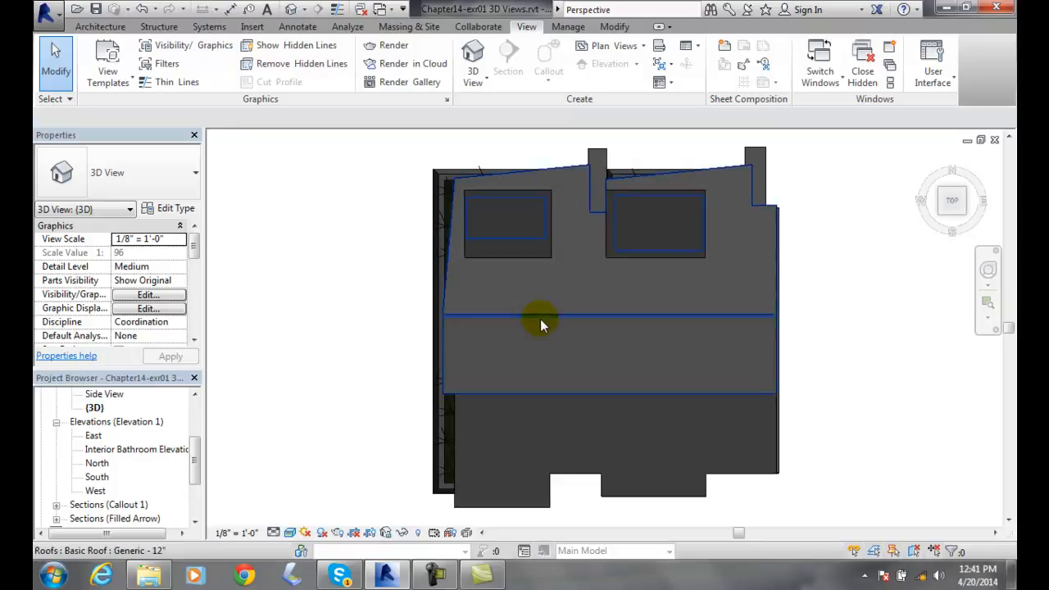
mouse_move(541, 324)
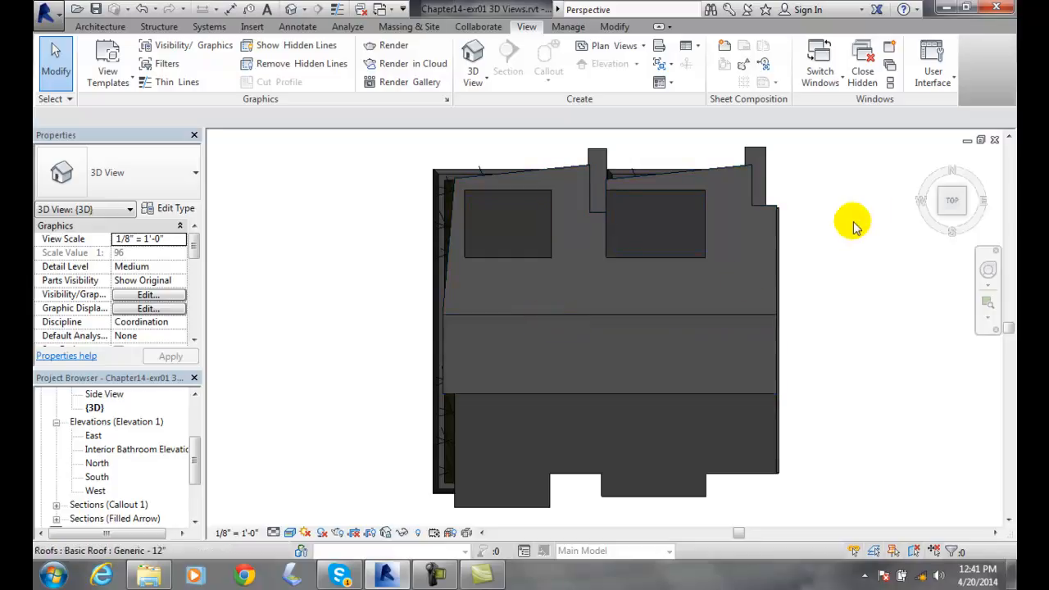
- Reopen the ViewCube context menu over the top-down roof view
left_click(952, 199)
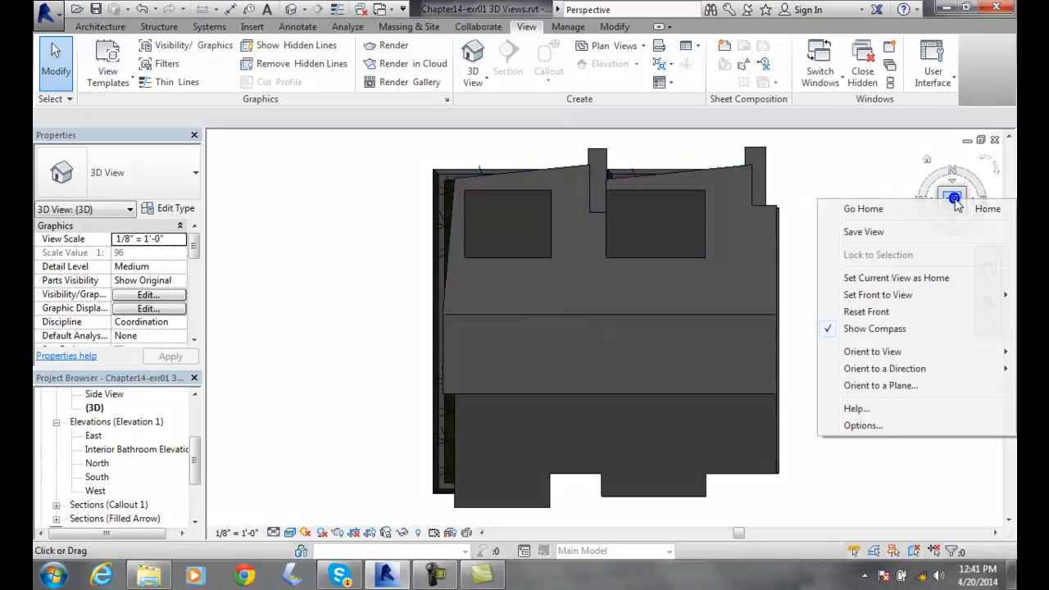
mouse_move(881, 385)
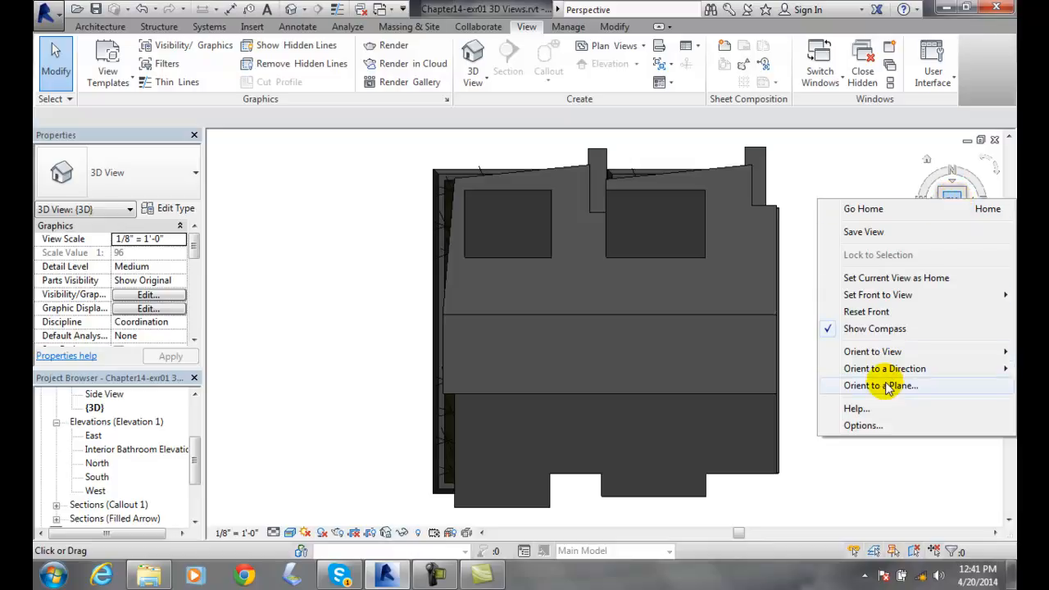